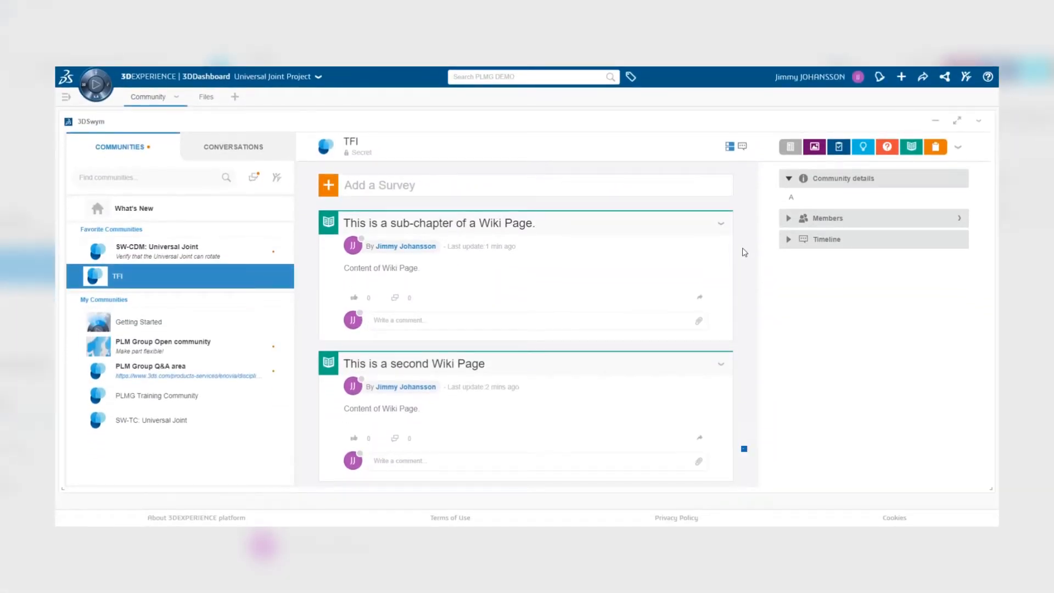
Create a dashboard tab renamed 'Wiki Pages' and add the 3DSwym app to it.
{"action": "scroll", "scroll_direction": "down", "scroll_amount": 3}
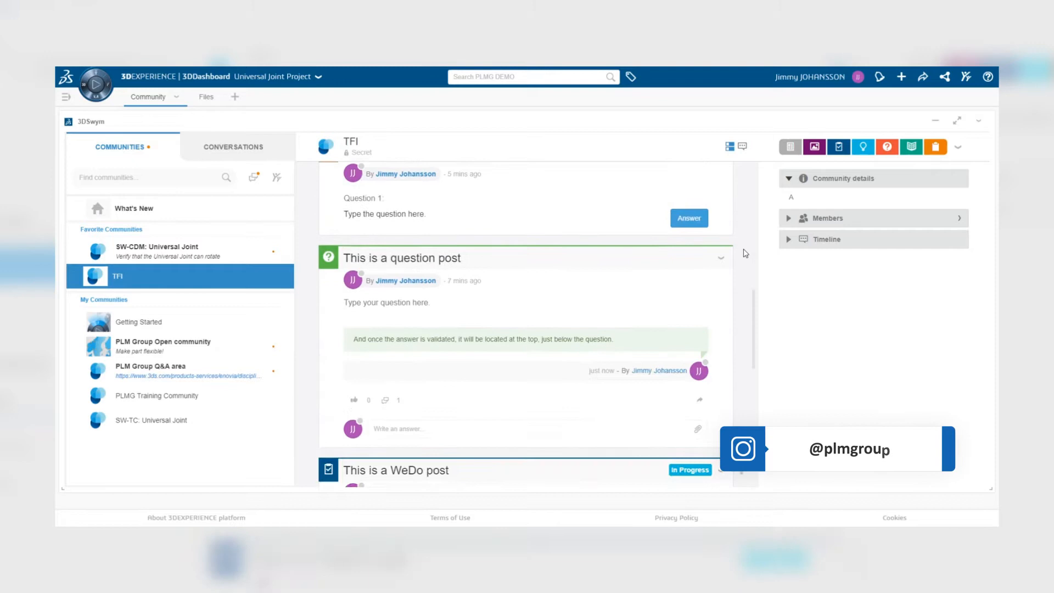
{"action": "scroll", "scroll_direction": "down", "scroll_amount": 3}
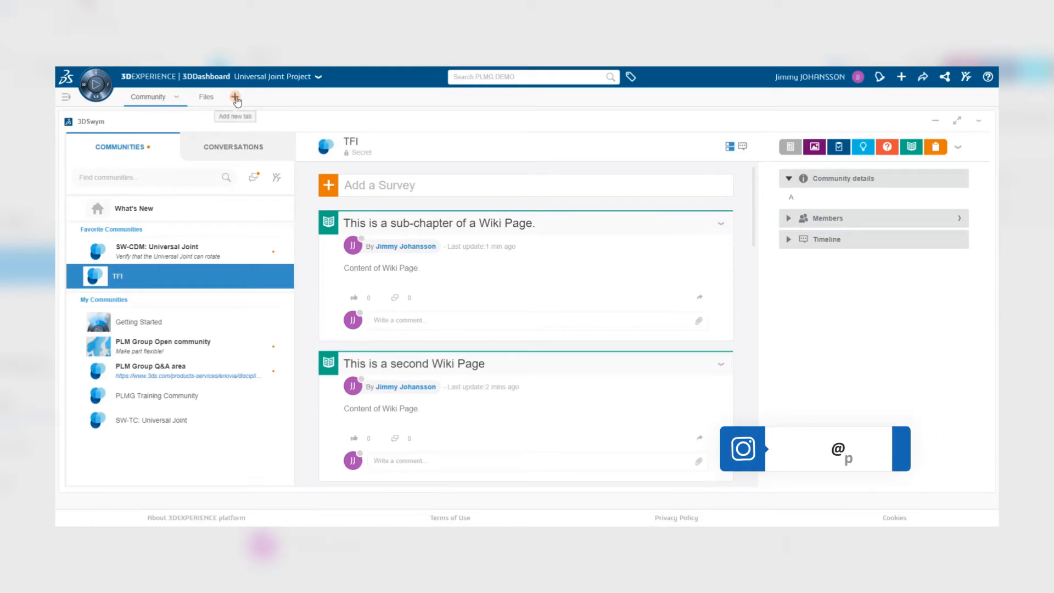
{"action": "left_click", "coordinate": [235, 98]}
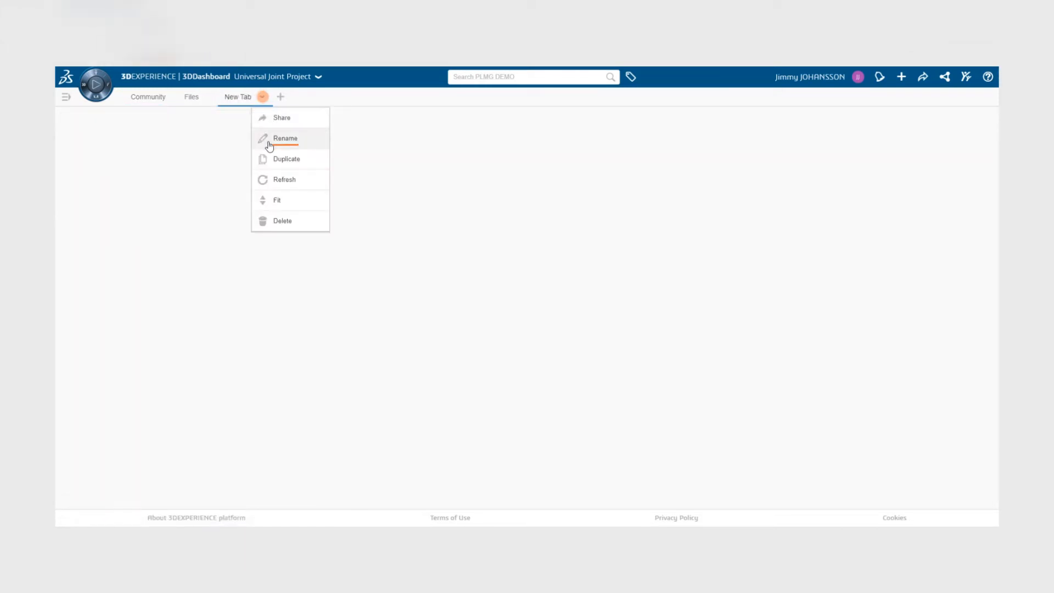
{"action": "left_click", "coordinate": [285, 138]}
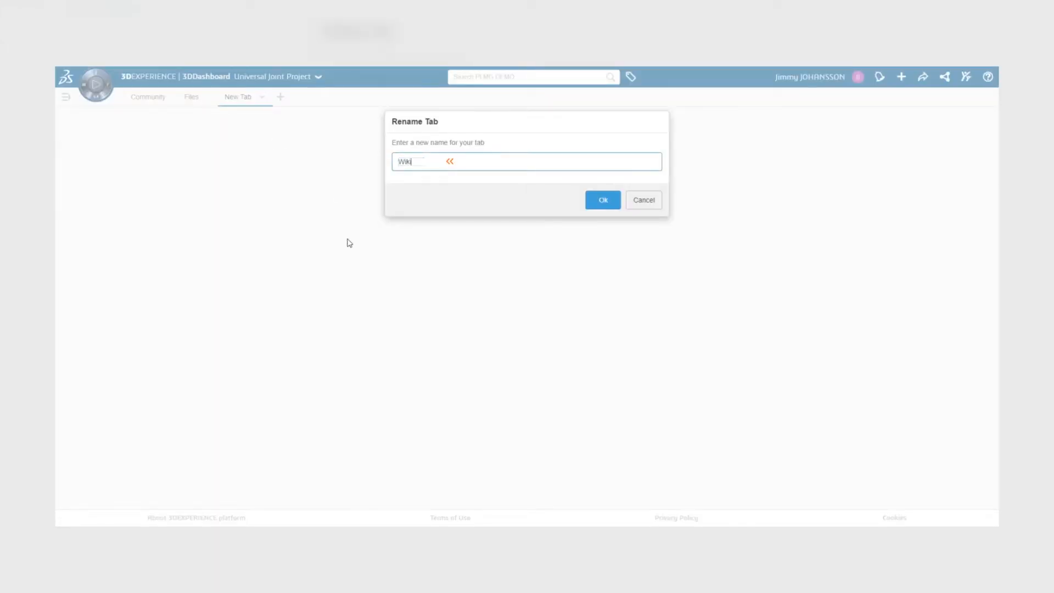
{"action": "left_click", "coordinate": [603, 199]}
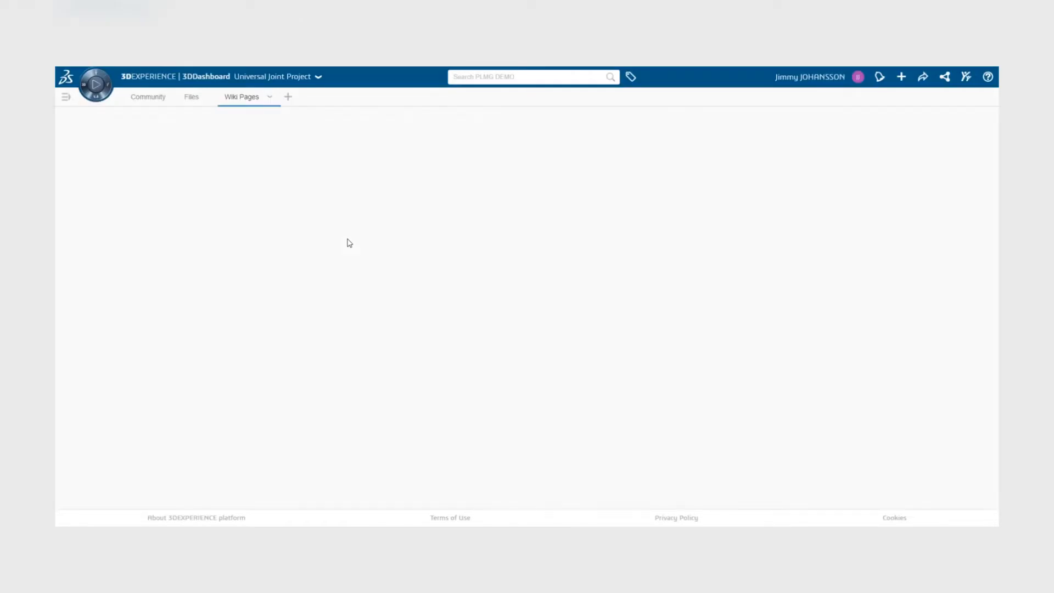
{"action": "left_click", "coordinate": [97, 83]}
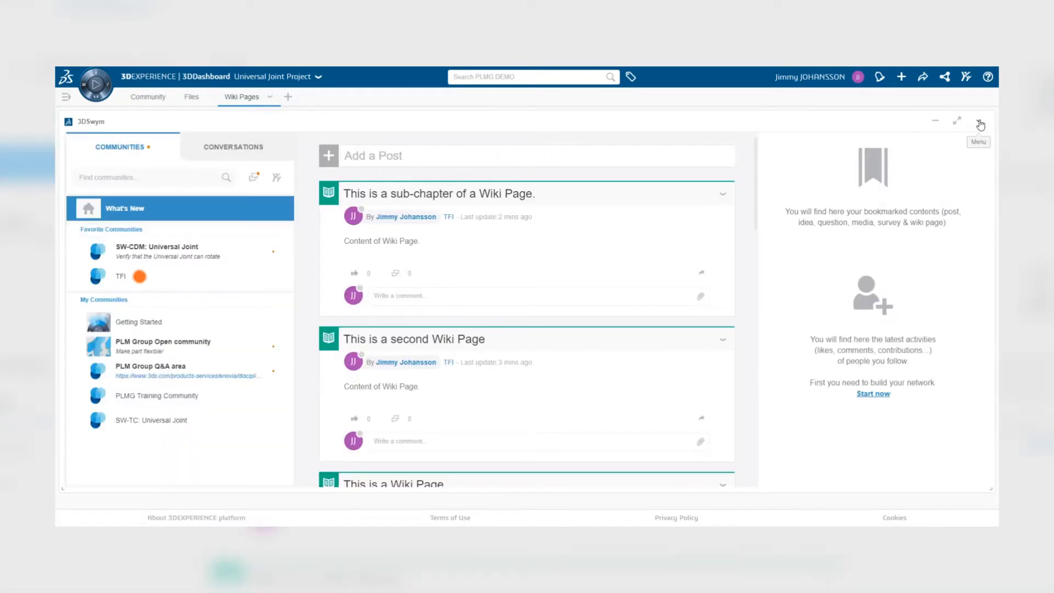
Select the TFI community under Favorite Communities and browse its feed.
{"action": "left_click", "coordinate": [119, 276]}
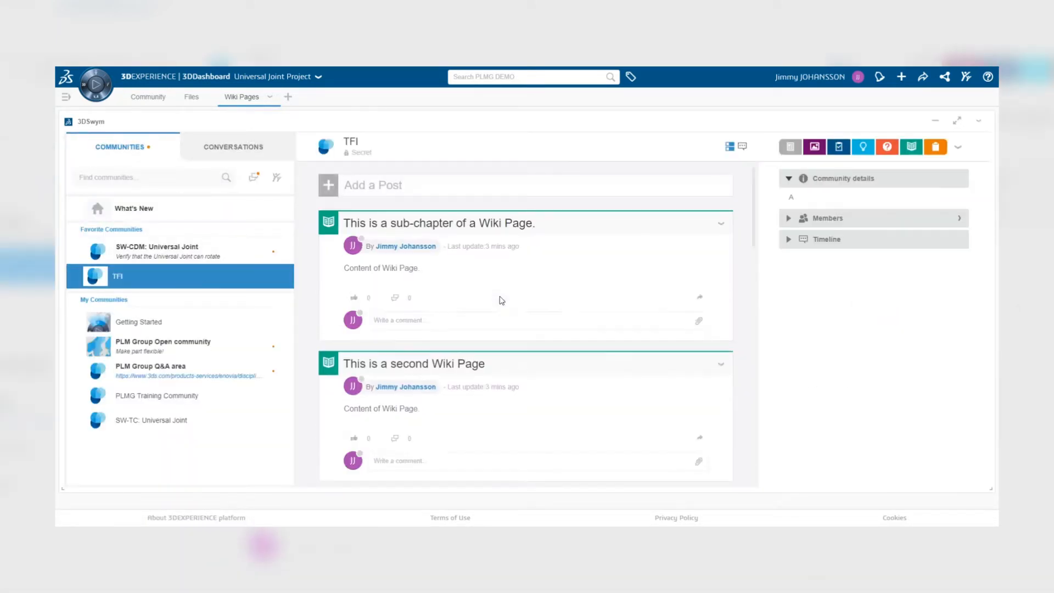
{"action": "scroll", "scroll_direction": "down", "scroll_amount": 3}
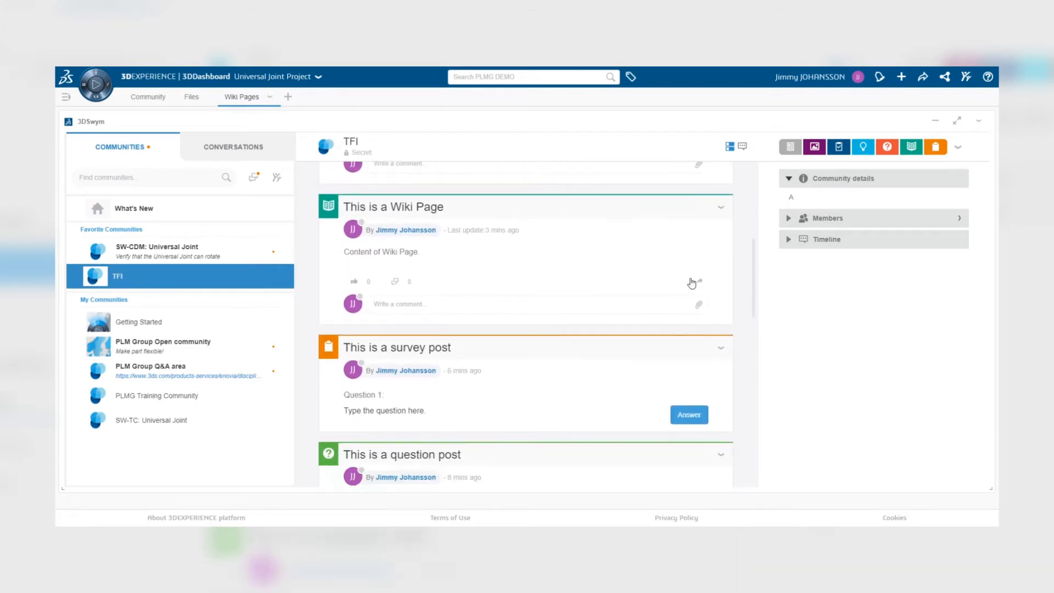
{"action": "scroll", "scroll_direction": "down", "scroll_amount": 3}
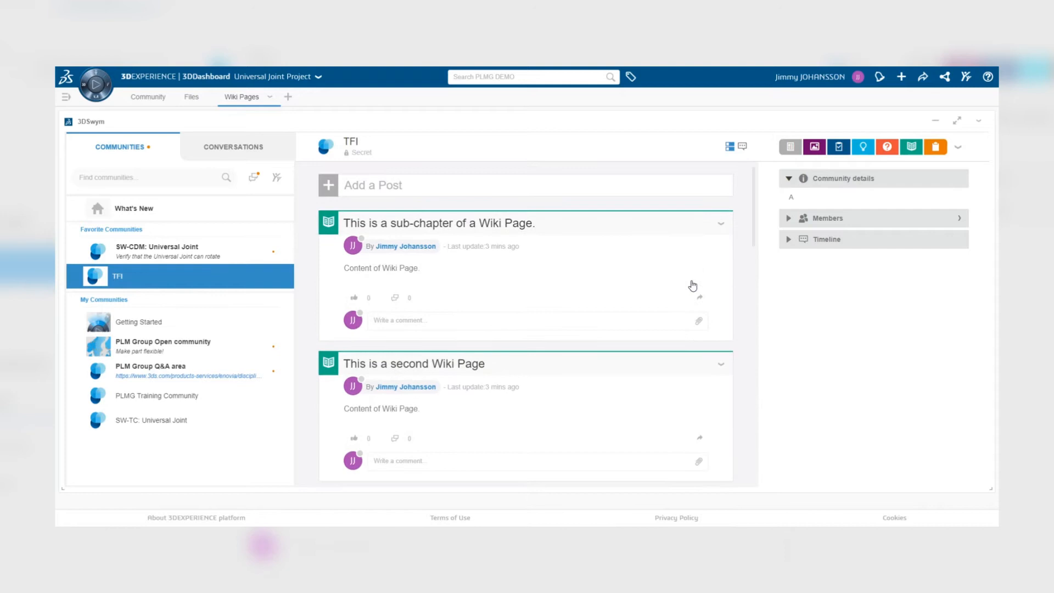
Filter the TFI feed to wiki pages only using the green wiki filter icon.
{"action": "left_click", "coordinate": [912, 147]}
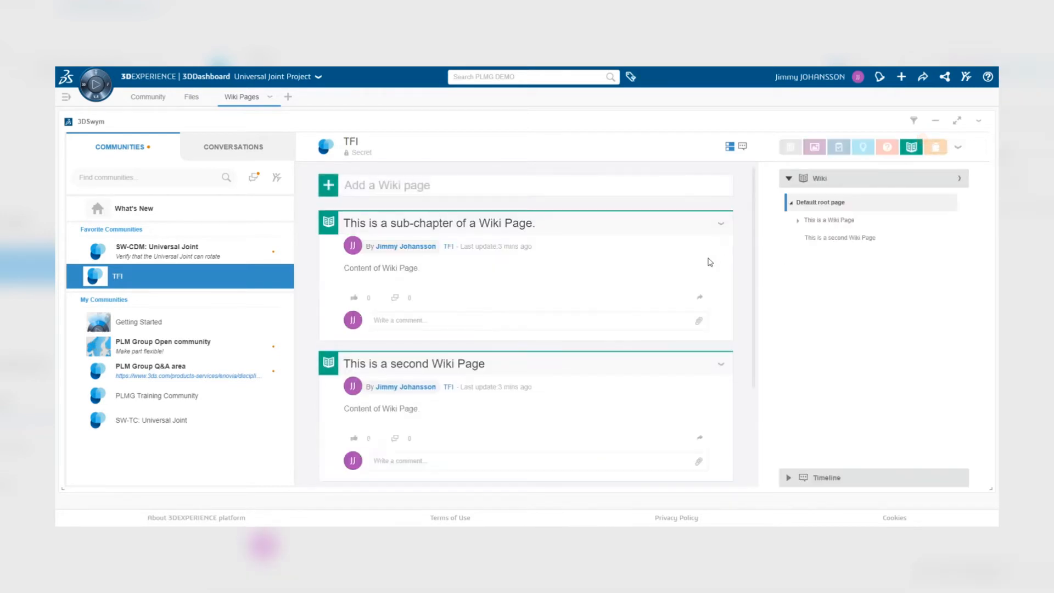
{"action": "scroll", "scroll_direction": "down", "scroll_amount": 3}
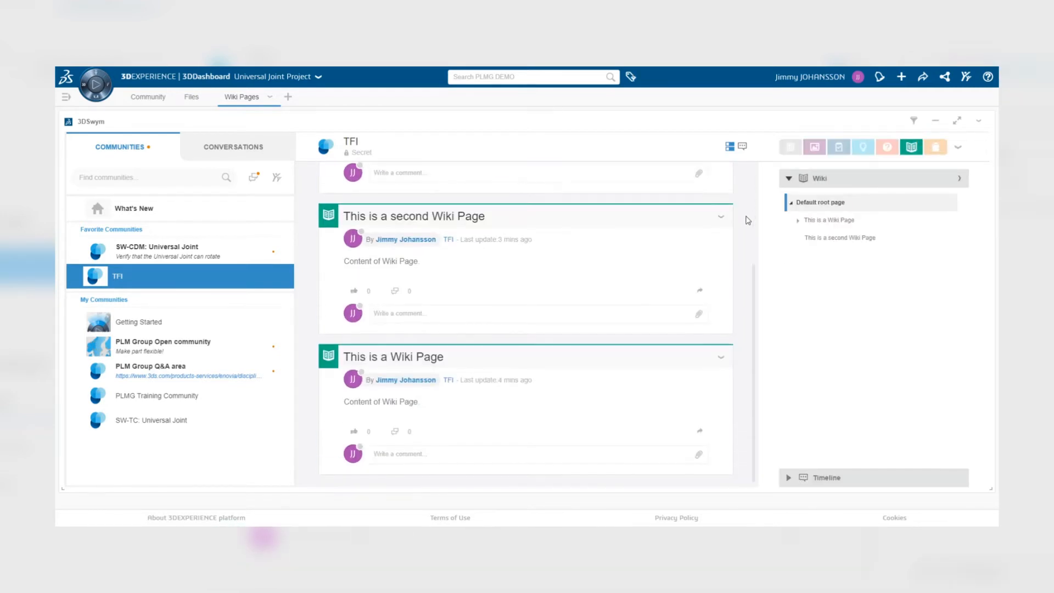
{"action": "left_click", "coordinate": [911, 148]}
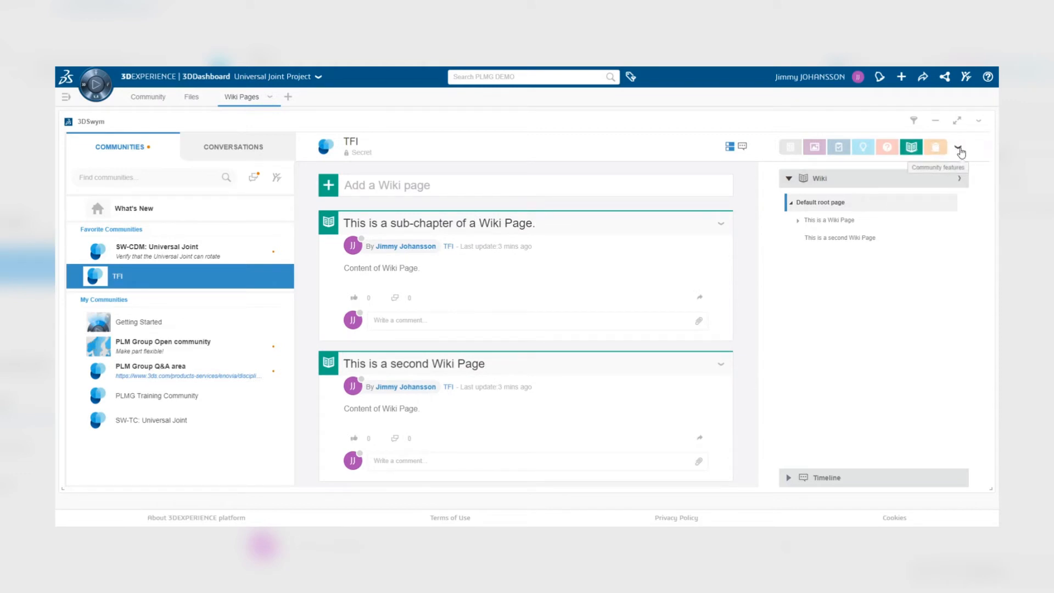
Save the current TFI wiki view as the widget's preferences via Community features Settings.
{"action": "left_click", "coordinate": [962, 148]}
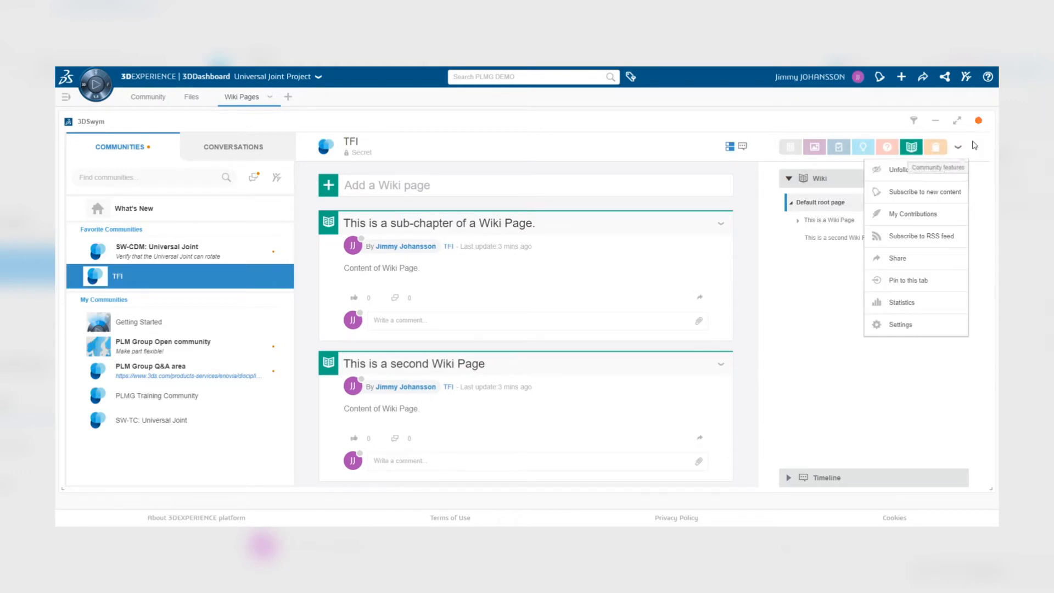
{"action": "left_click", "coordinate": [900, 324]}
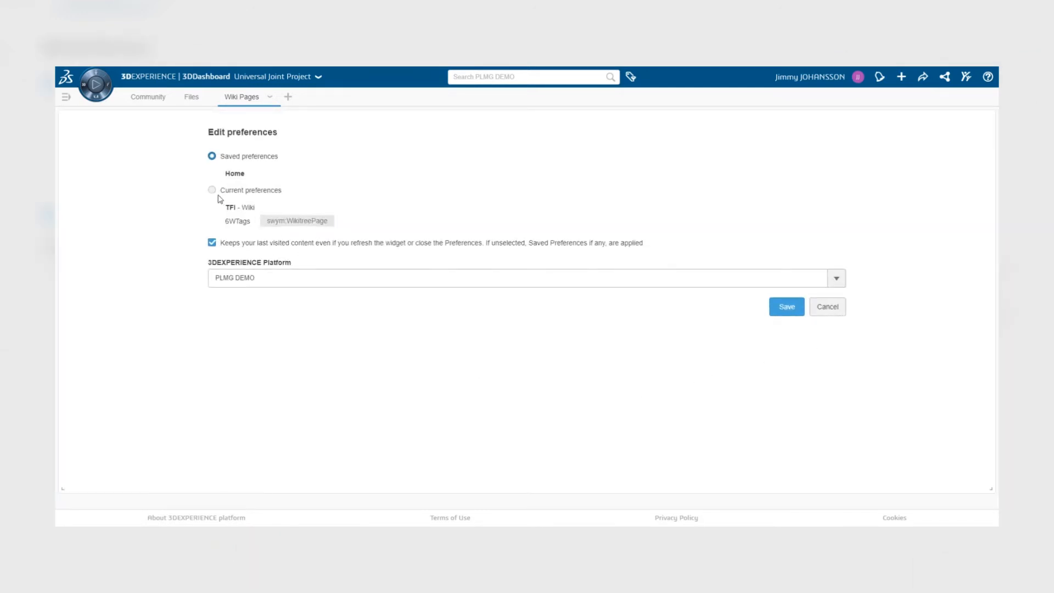
{"action": "left_click", "coordinate": [211, 190]}
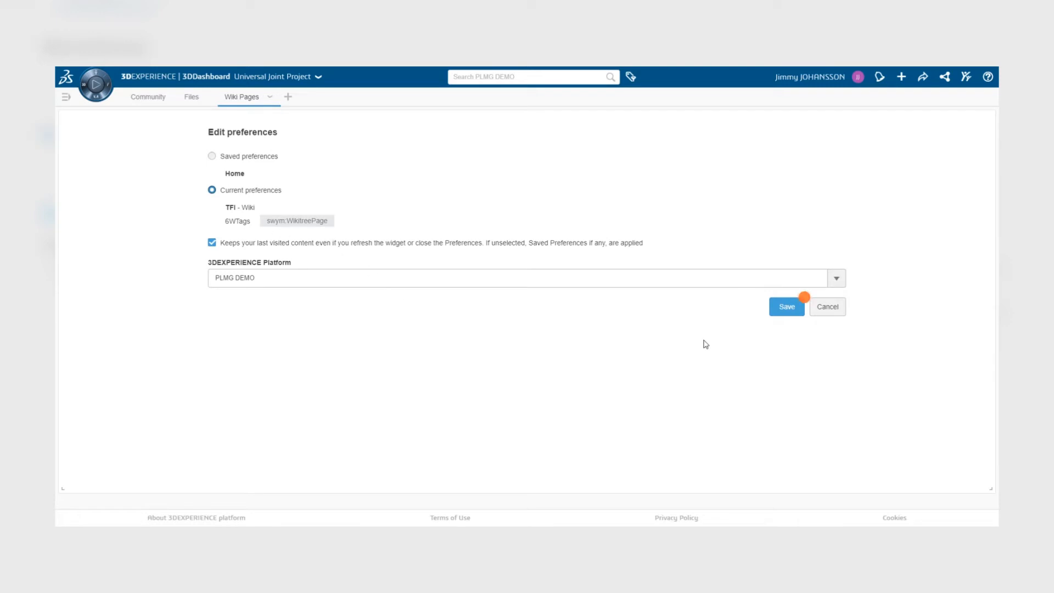
{"action": "left_click", "coordinate": [786, 307]}
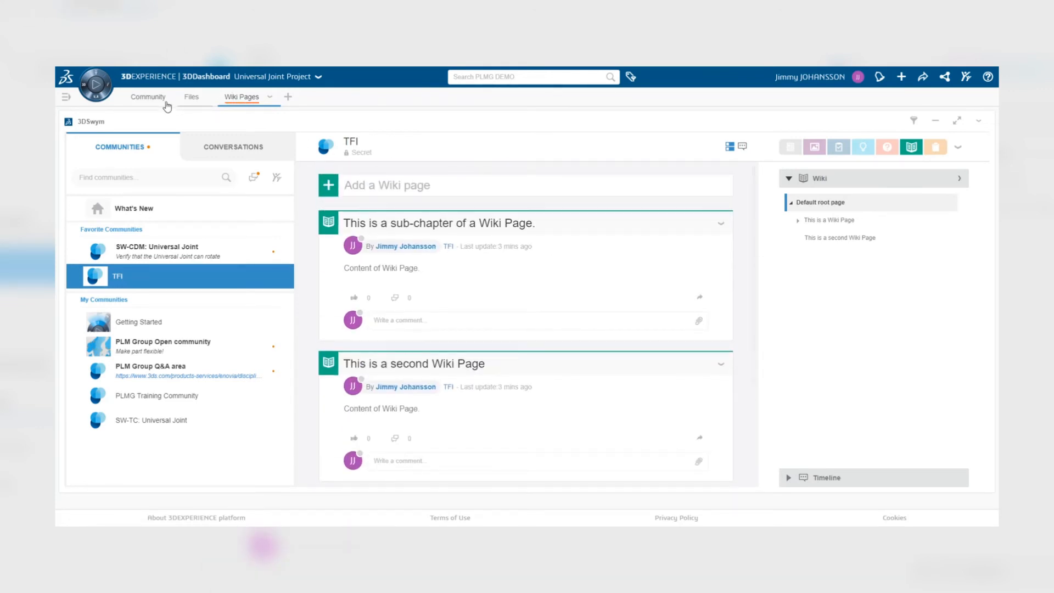
{"action": "left_click", "coordinate": [148, 96]}
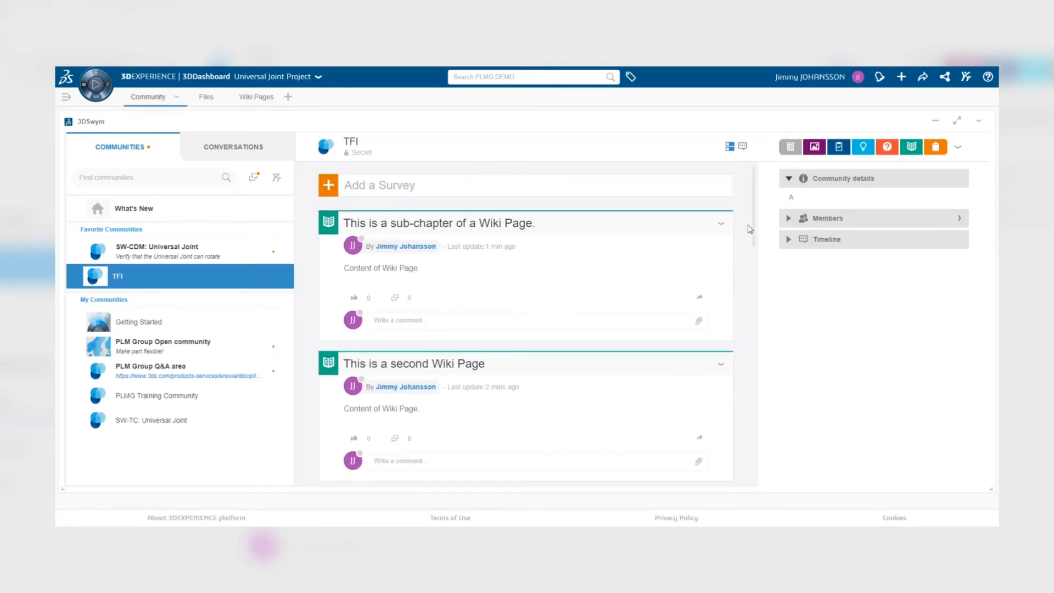
{"action": "scroll", "scroll_direction": "down", "scroll_amount": 3}
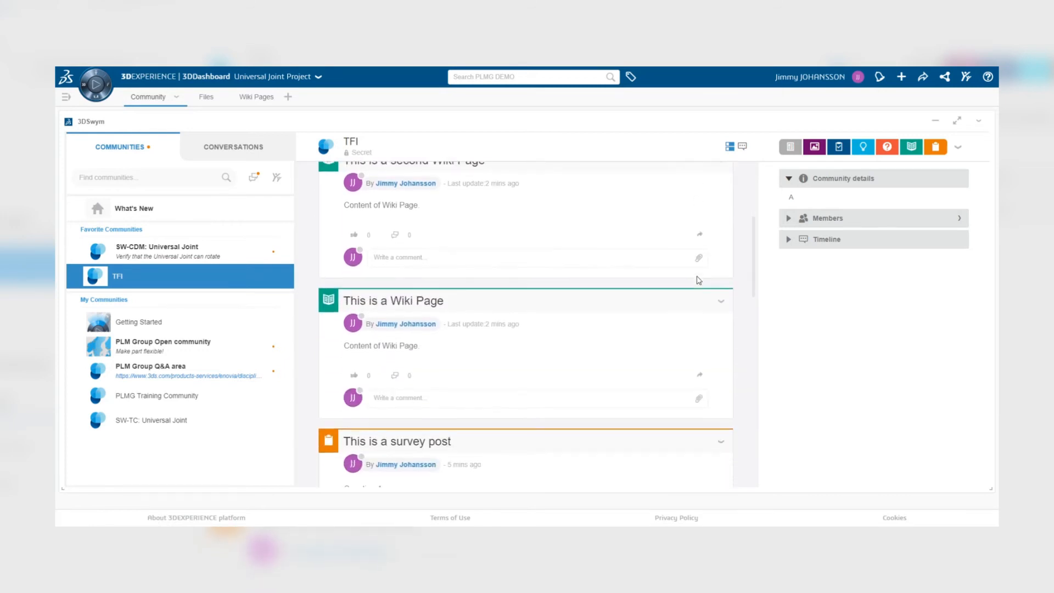
{"action": "scroll", "scroll_direction": "down", "scroll_amount": 3}
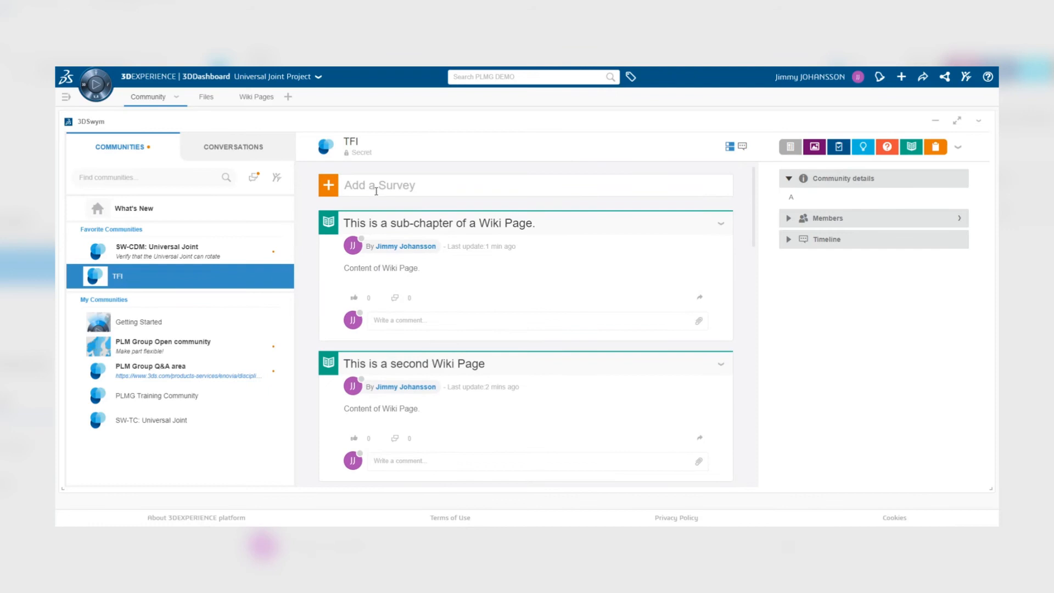
{"action": "left_click", "coordinate": [911, 147]}
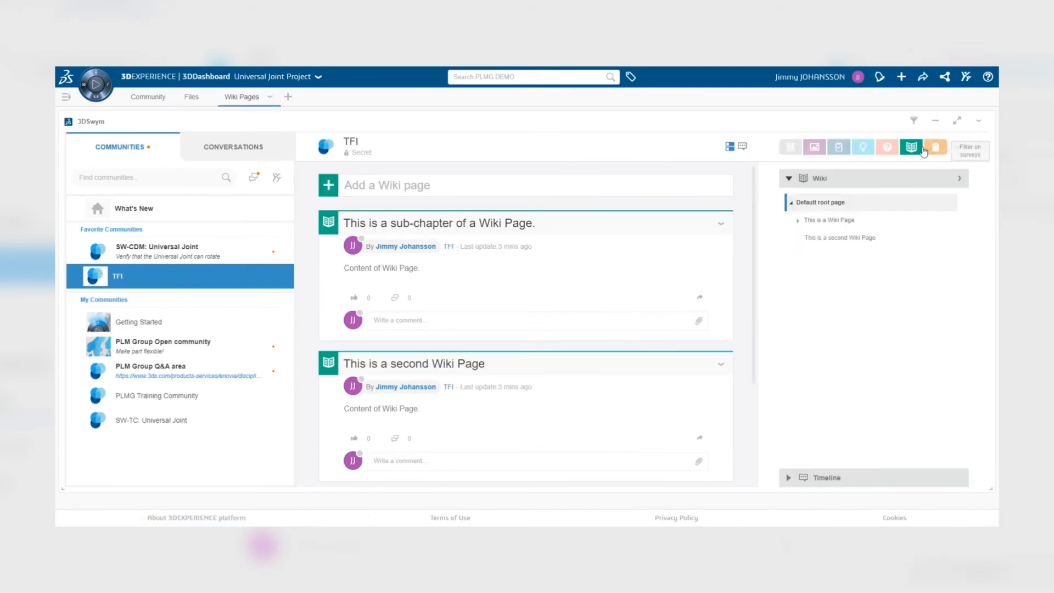